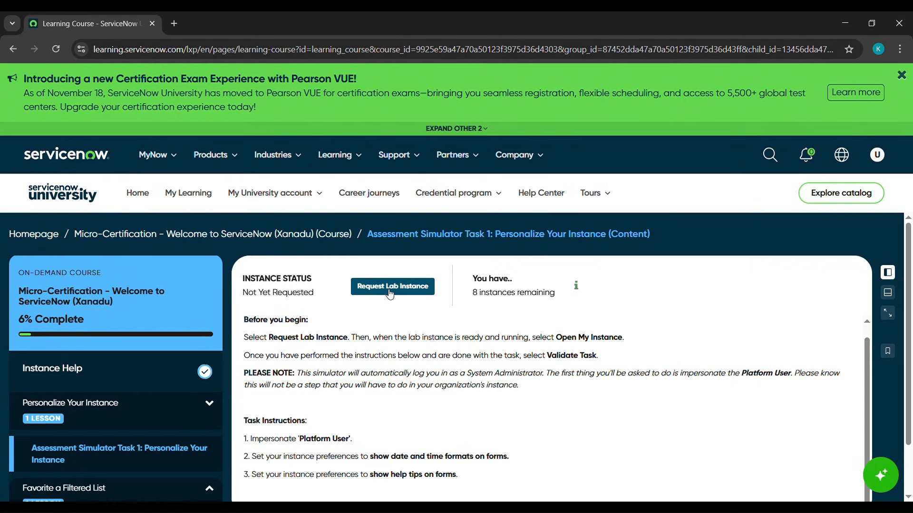
# Request a lab instance for Personalize Your Instance and open it
pyautogui.click(392, 286)
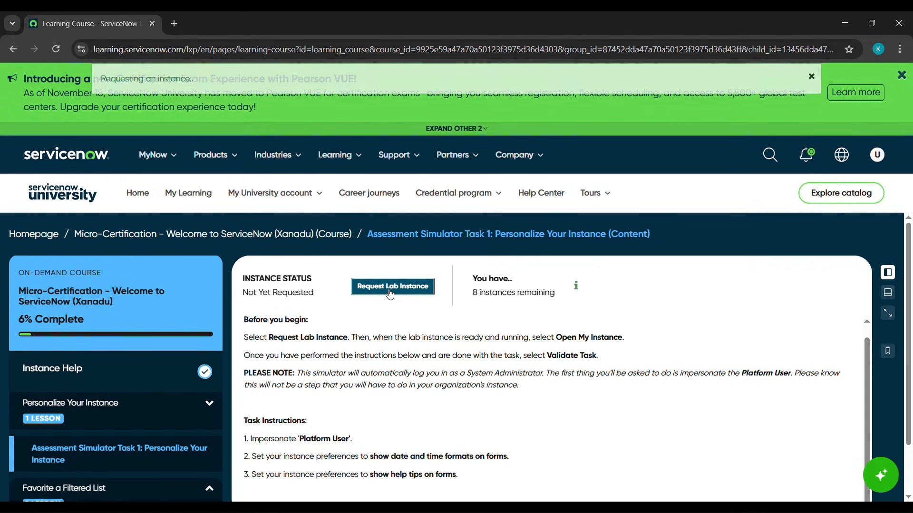
pyautogui.click(392, 286)
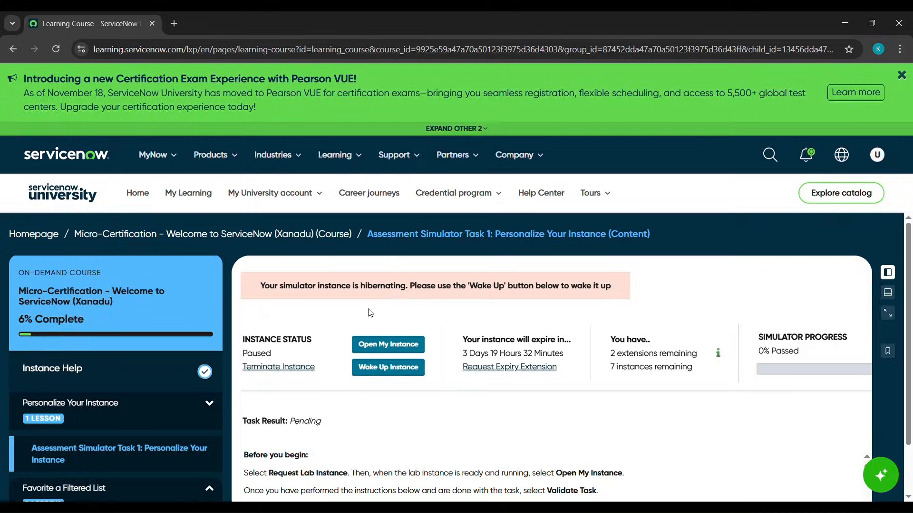
pyautogui.click(387, 345)
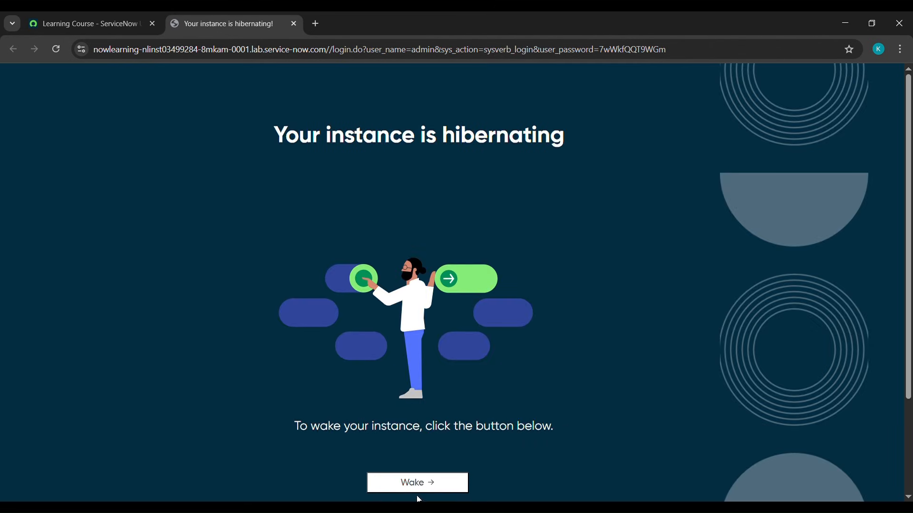
# Wake the hibernating lab instance and return to the course tab
pyautogui.click(417, 482)
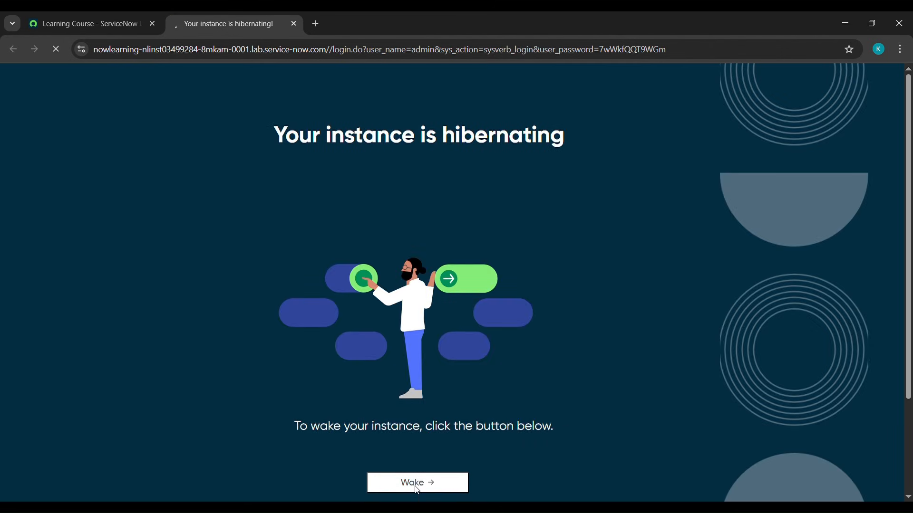
pyautogui.click(417, 483)
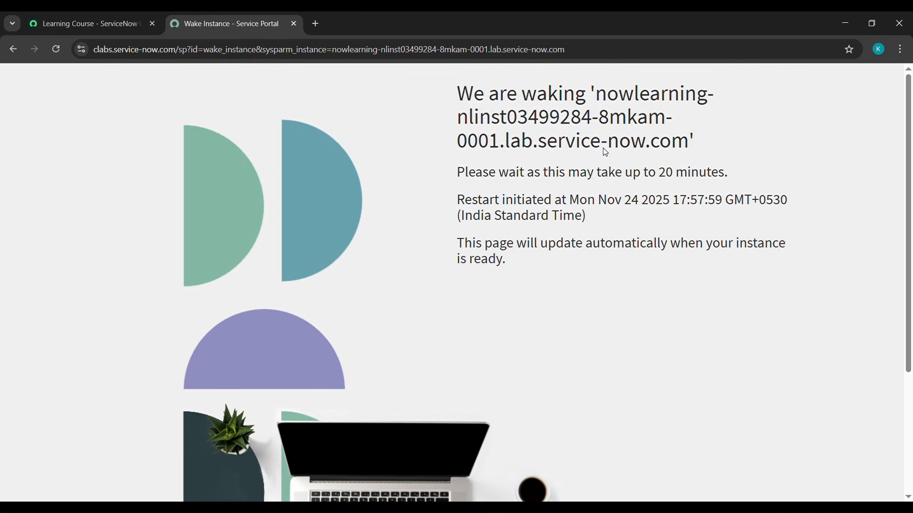
pyautogui.click(85, 24)
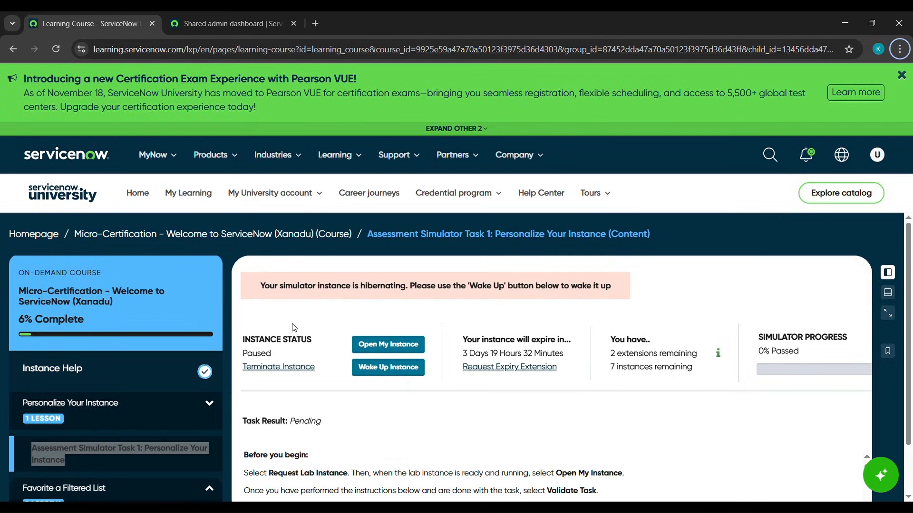
pyautogui.moveTo(389, 370)
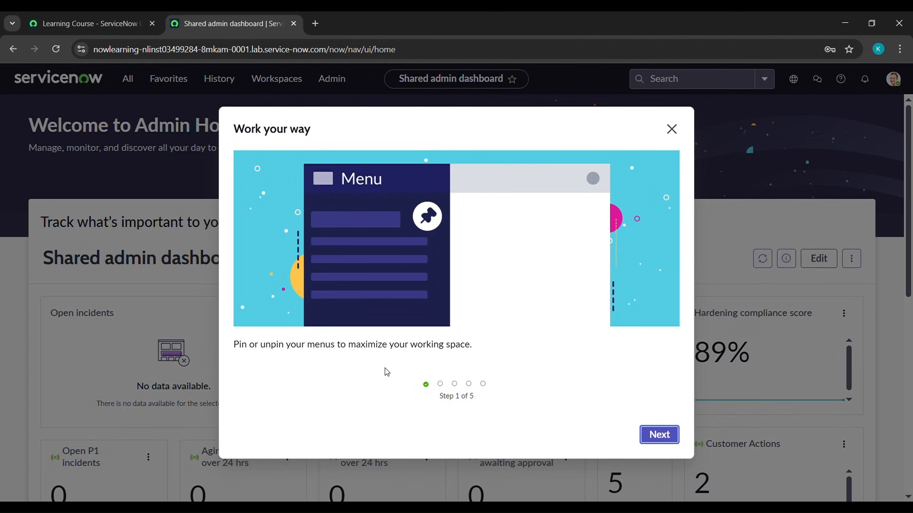
pyautogui.moveTo(678, 135)
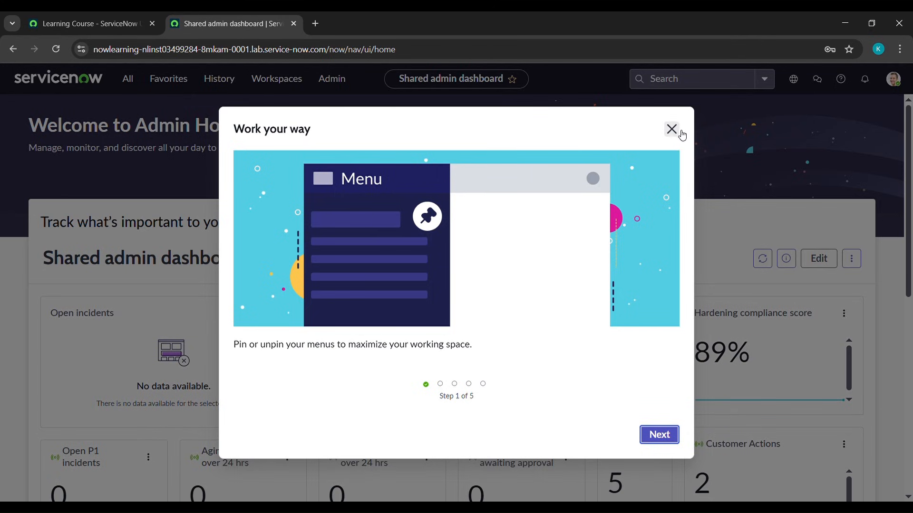
# Close the Work your way tour and show the profile account menu
pyautogui.click(672, 129)
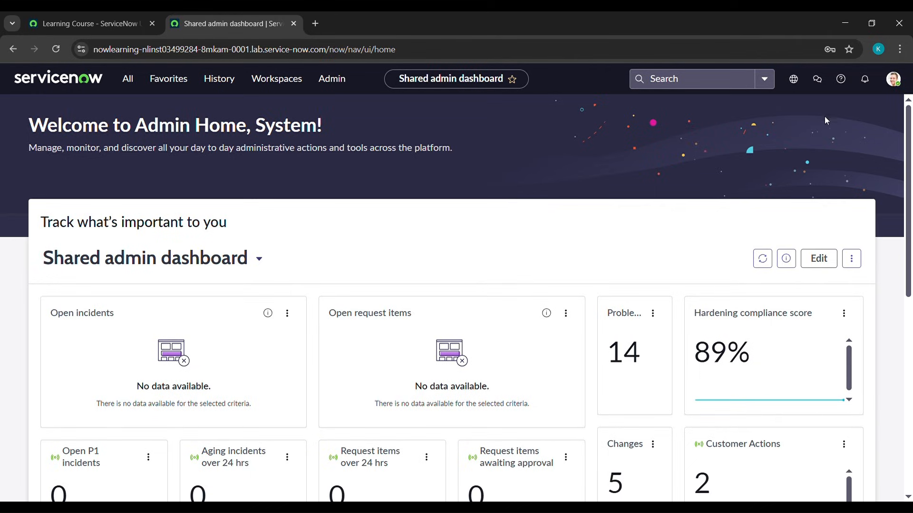
pyautogui.click(894, 79)
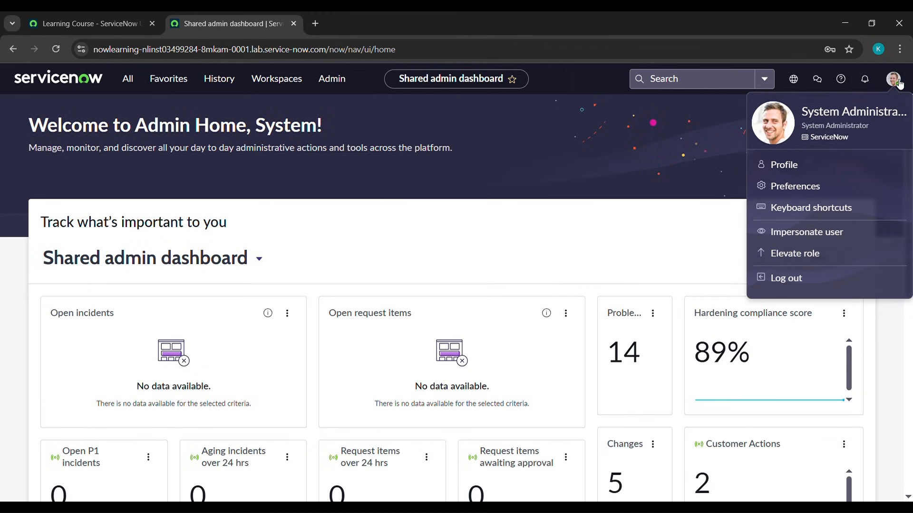
pyautogui.moveTo(796, 236)
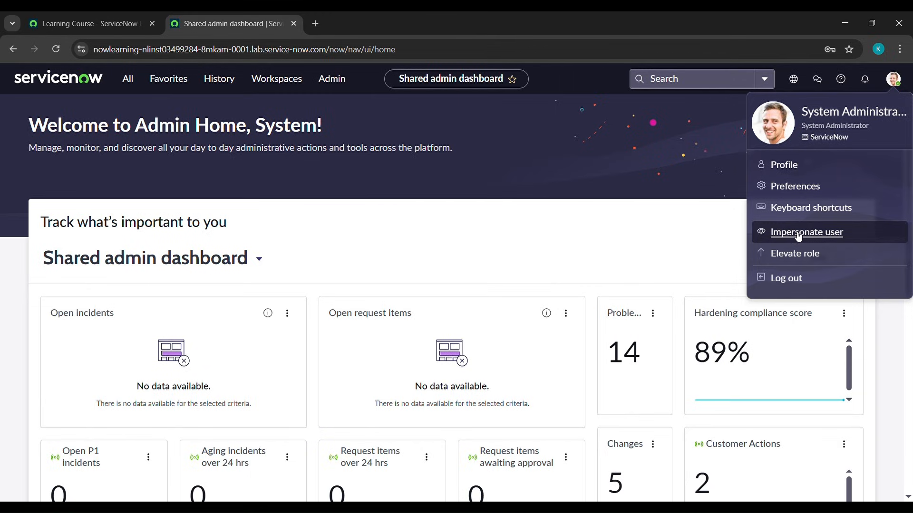
# Impersonate 'Platform User', landing on the Service Operations Workspace home
pyautogui.click(806, 232)
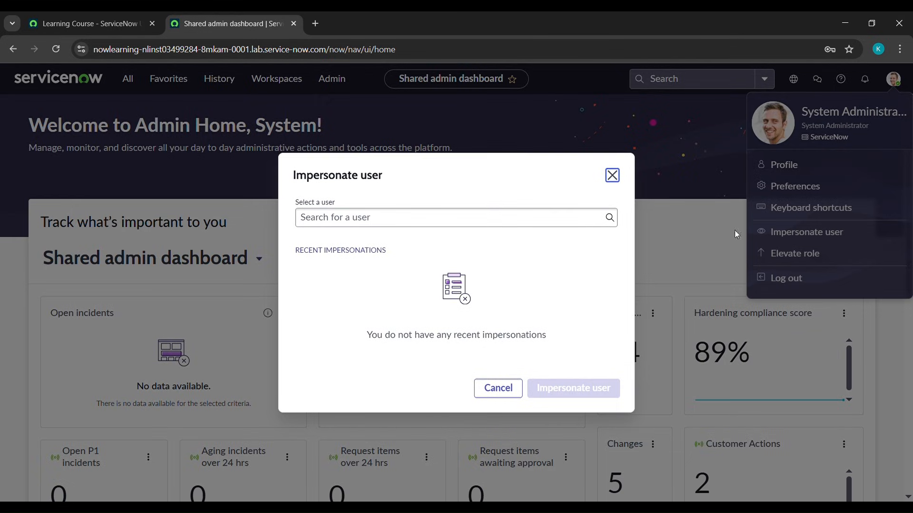
pyautogui.click(442, 217)
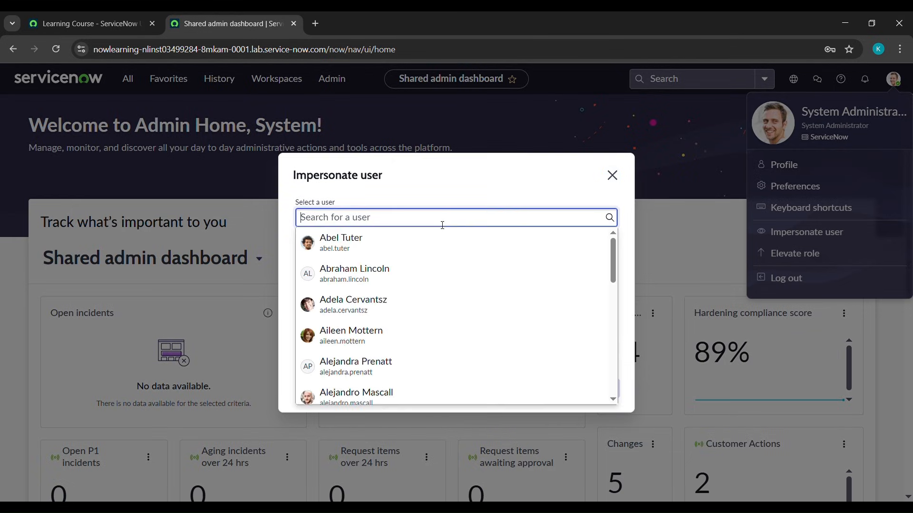
pyautogui.write('p')
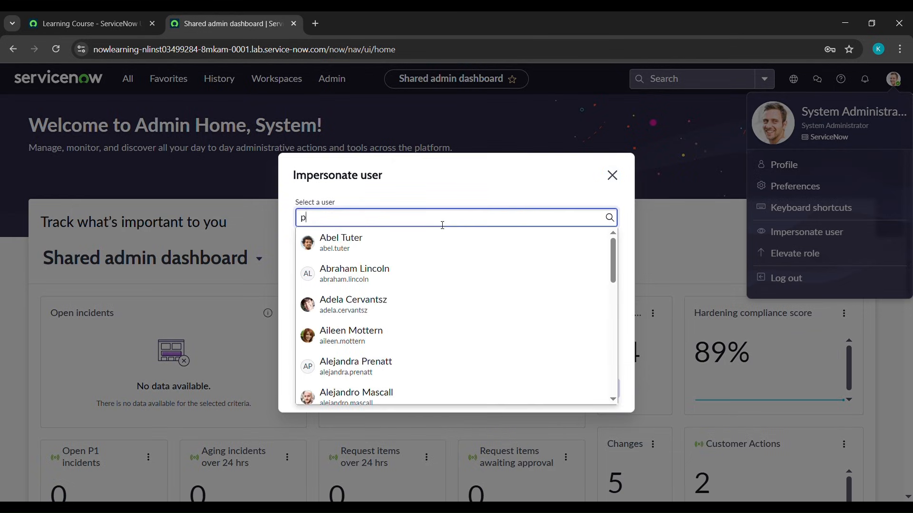
pyautogui.write('latform User')
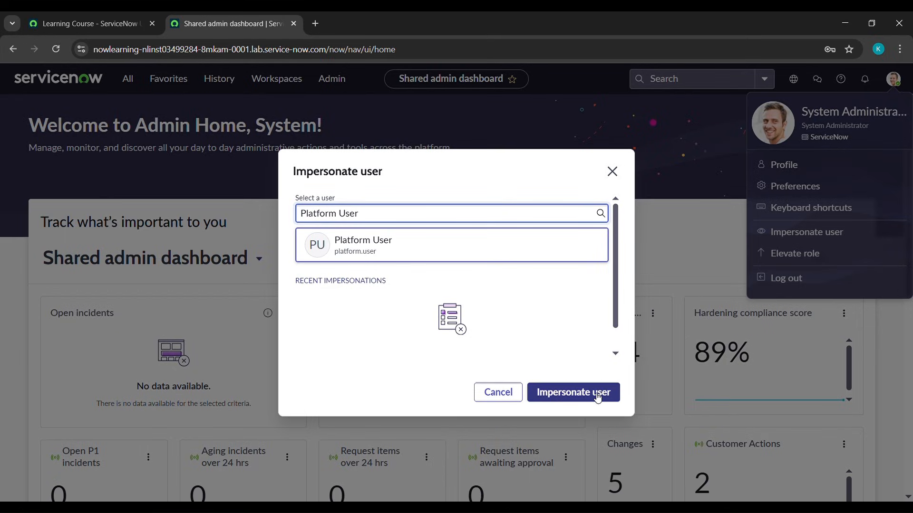
pyautogui.click(572, 393)
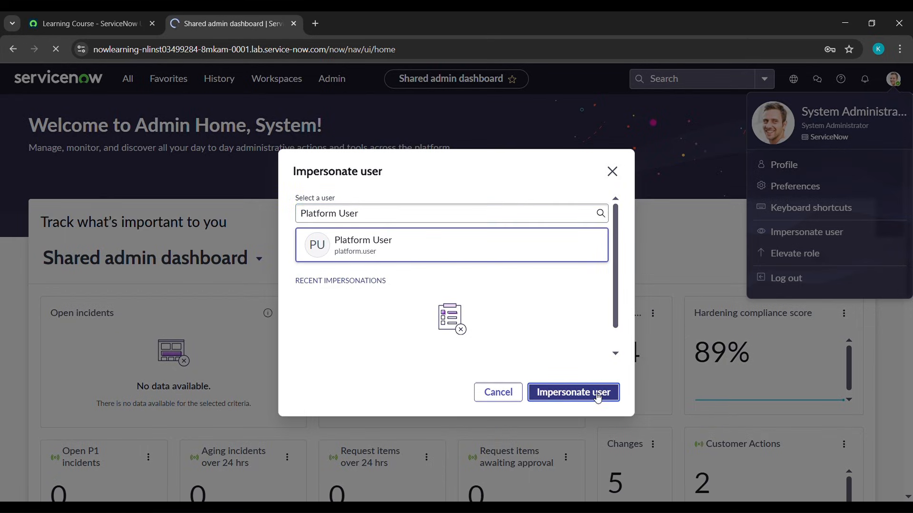
pyautogui.click(573, 392)
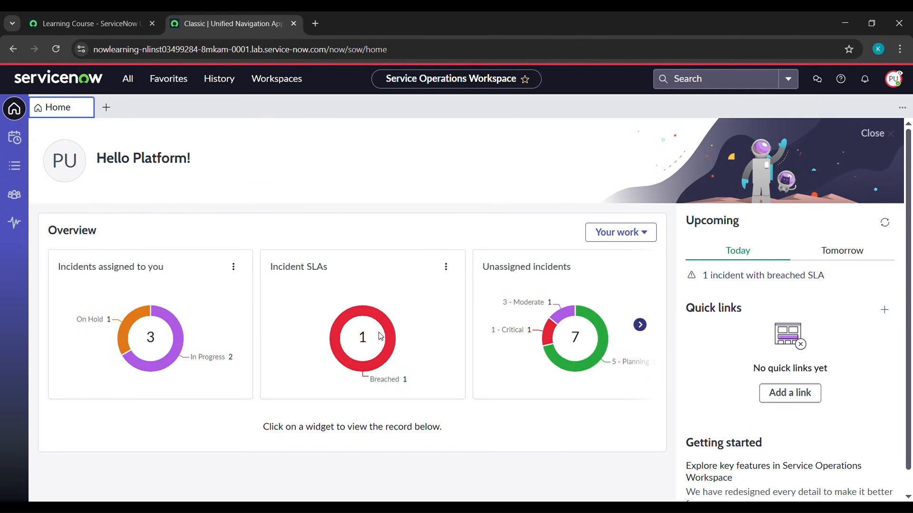
# Turn on 'Show date and time formats on forms' in Accessibility preferences
pyautogui.click(893, 79)
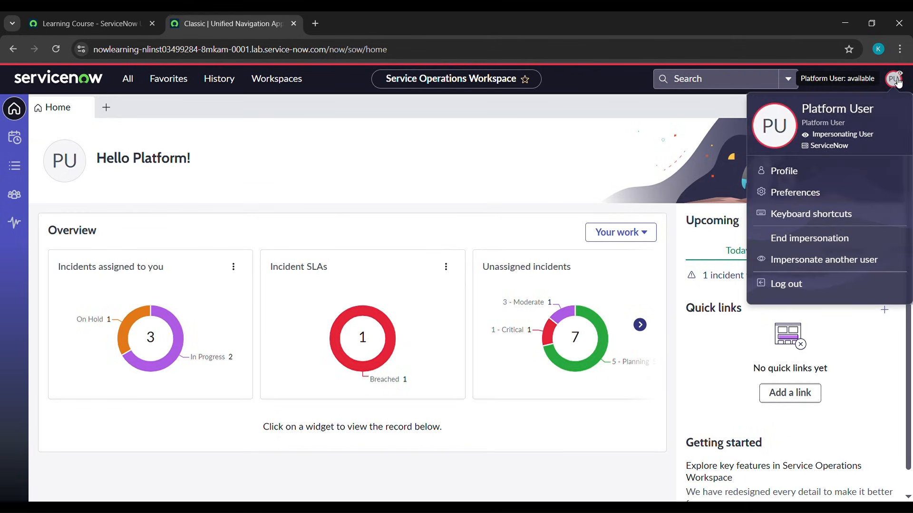
pyautogui.moveTo(795, 196)
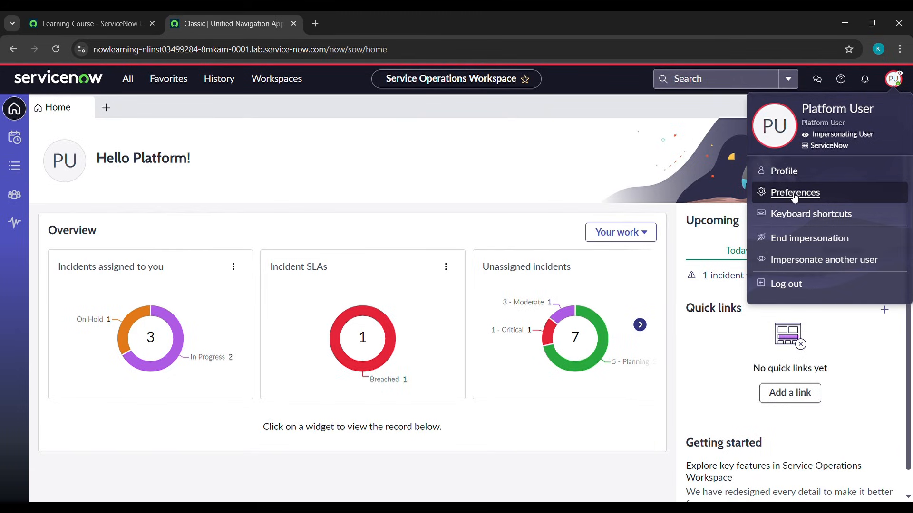
pyautogui.click(795, 193)
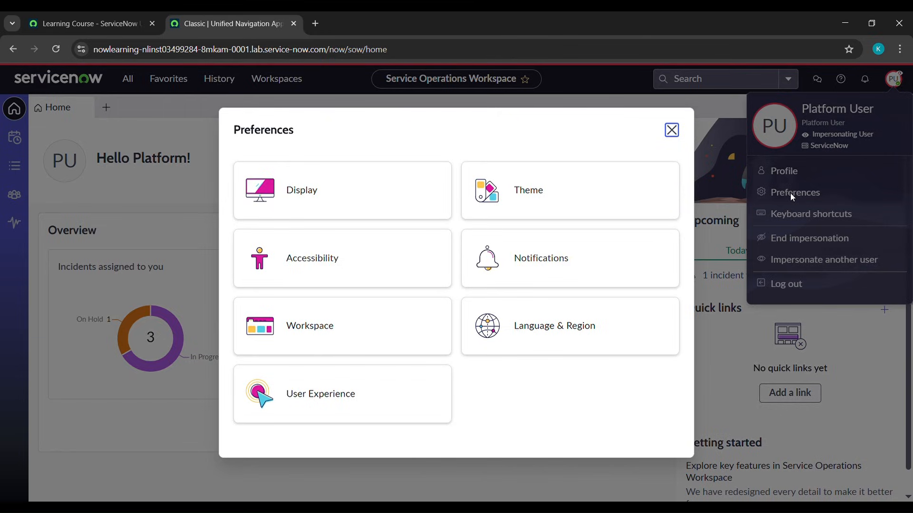
pyautogui.moveTo(377, 260)
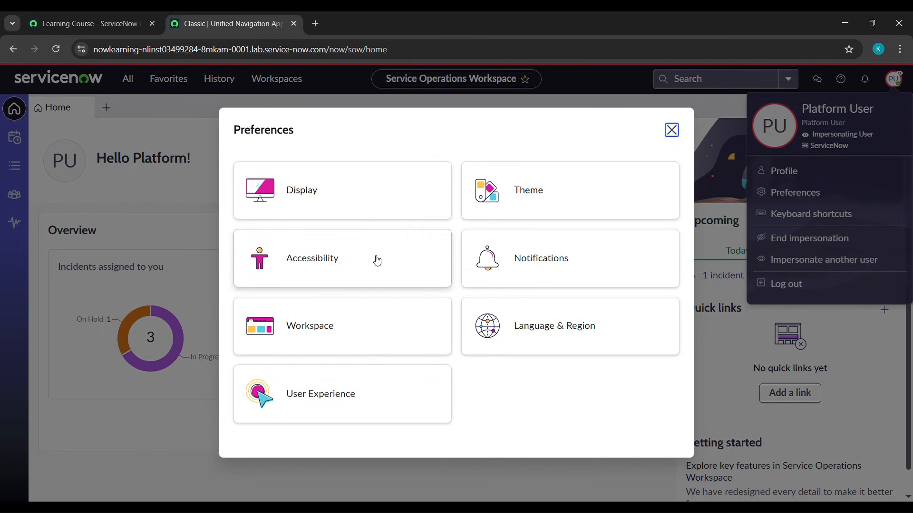
pyautogui.click(377, 258)
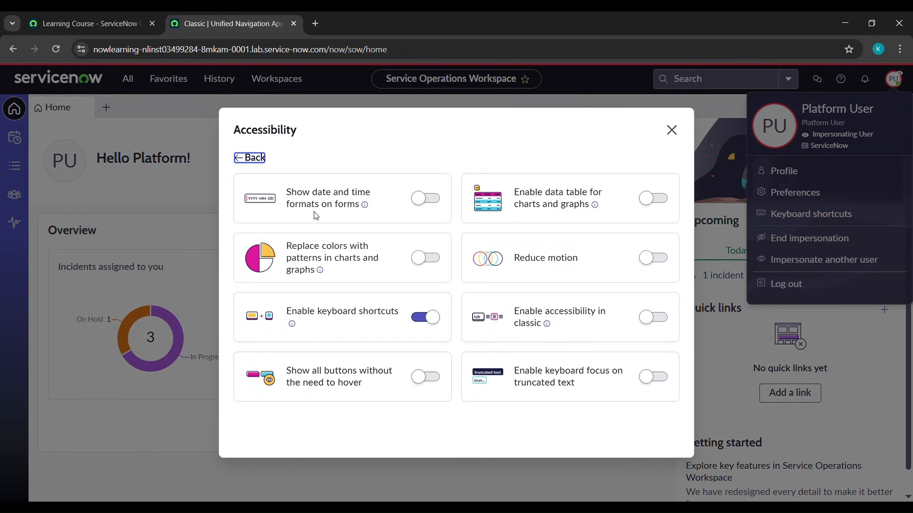
pyautogui.moveTo(393, 192)
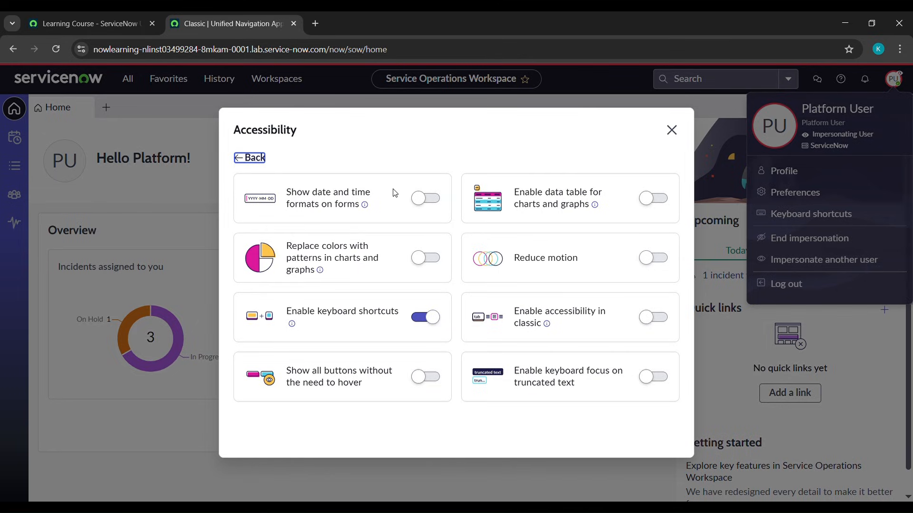
pyautogui.moveTo(419, 198)
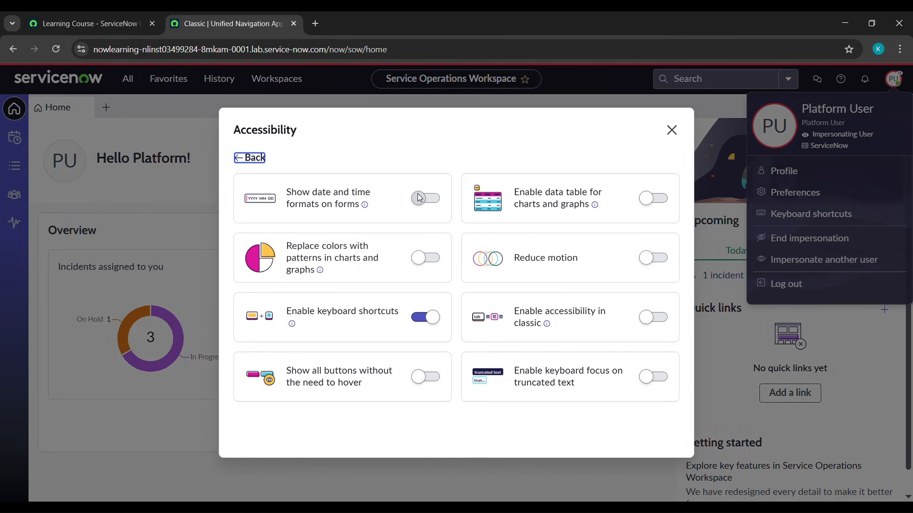
pyautogui.click(425, 198)
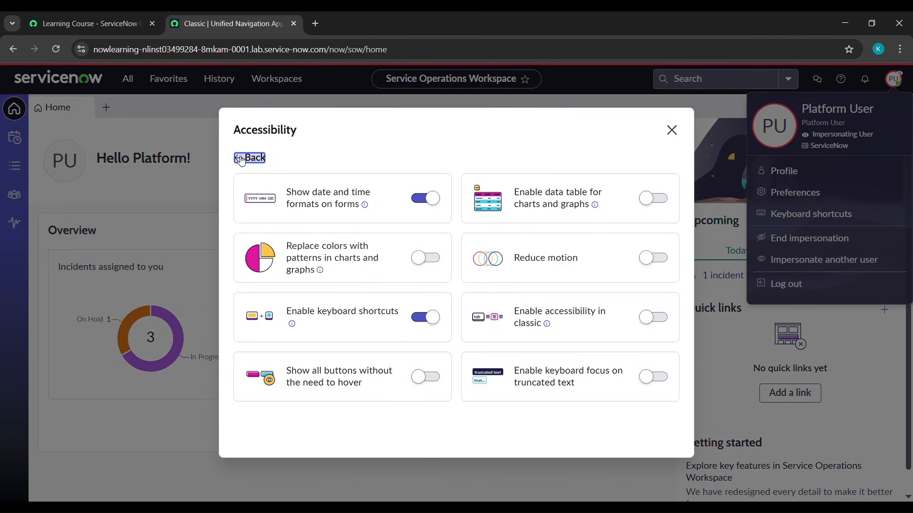
# Turn on 'Show help tips on forms' in Display, then close preferences and tour
pyautogui.click(249, 158)
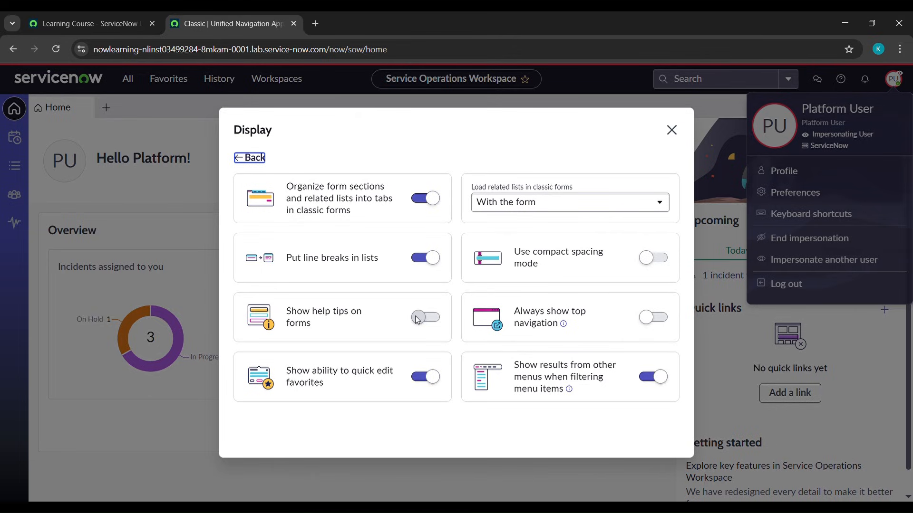
pyautogui.click(424, 317)
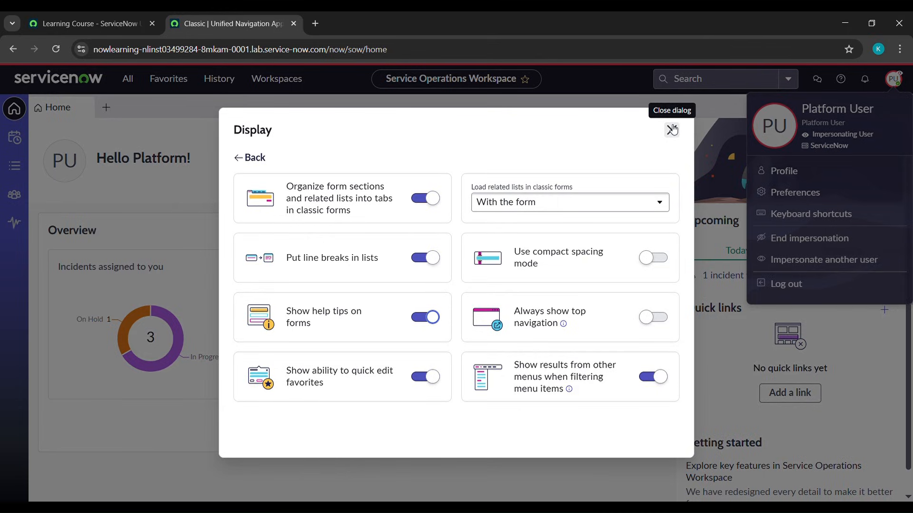
pyautogui.click(672, 129)
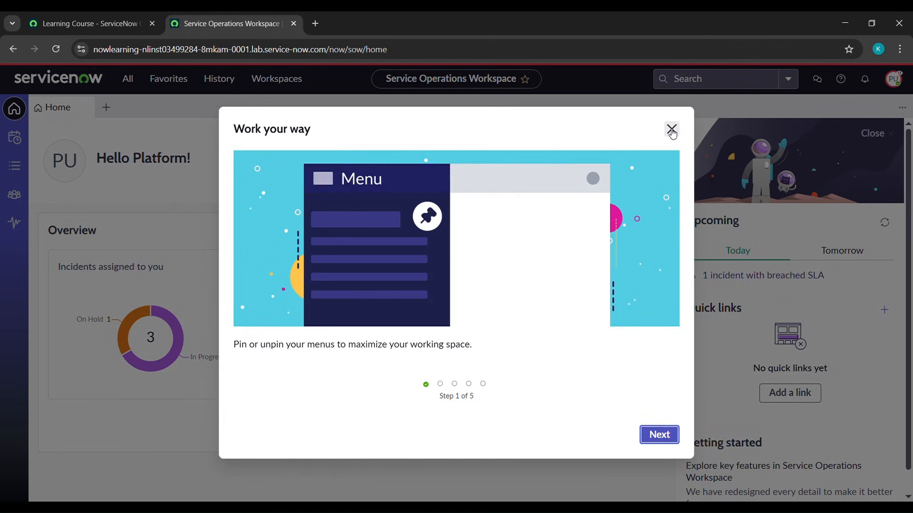
pyautogui.click(671, 130)
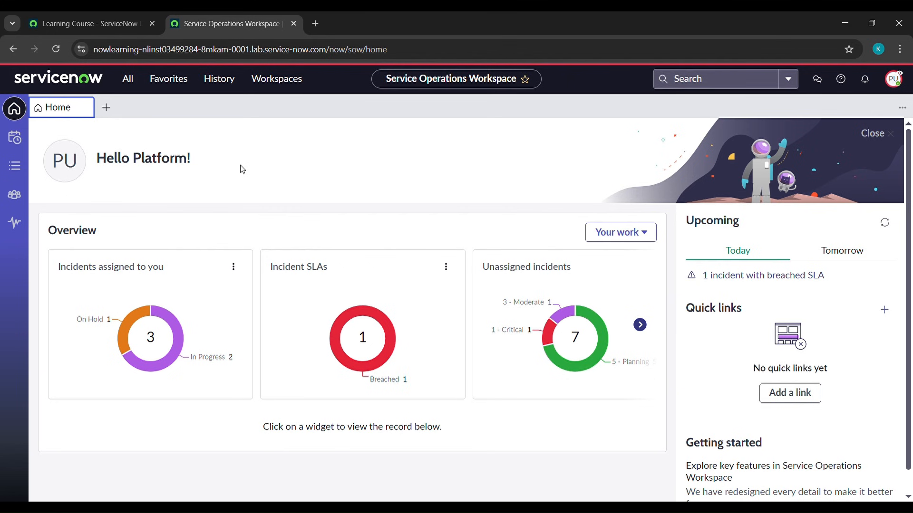
pyautogui.click(81, 24)
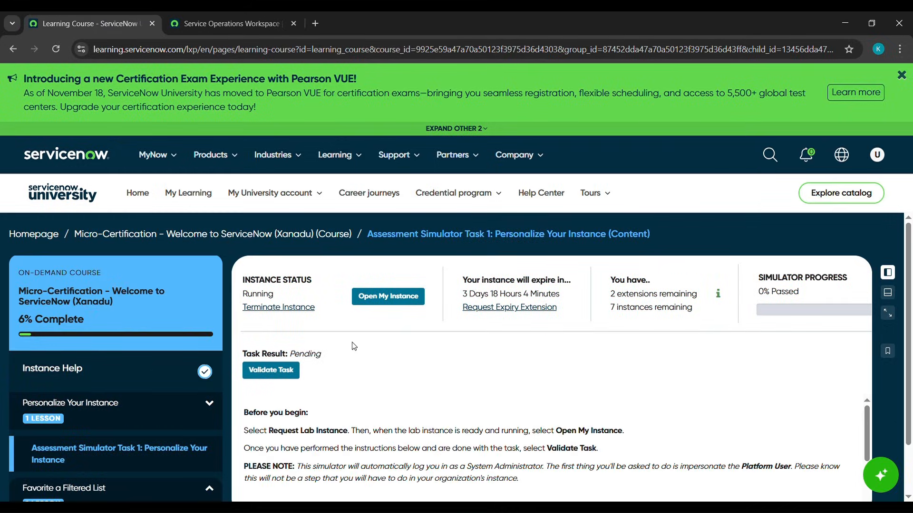
pyautogui.moveTo(275, 369)
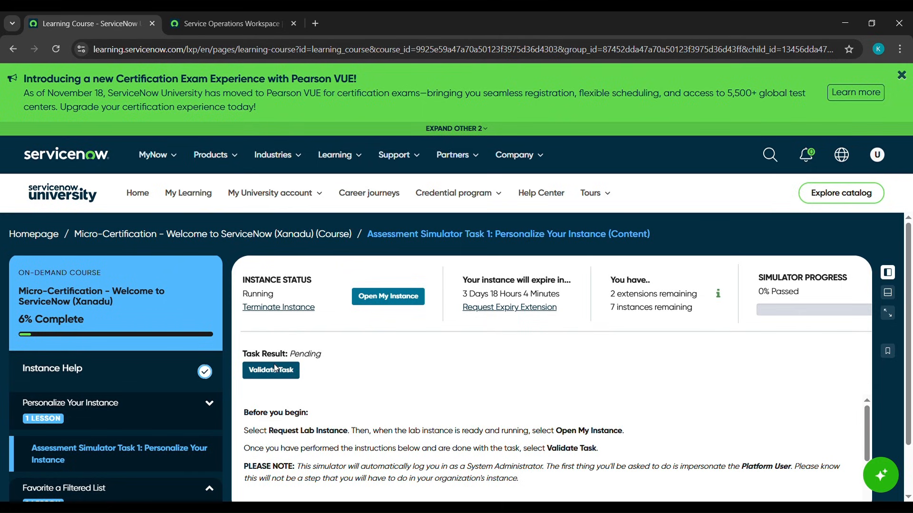
# Validate the Personalize Your Instance task on the Learning Course page
pyautogui.click(271, 370)
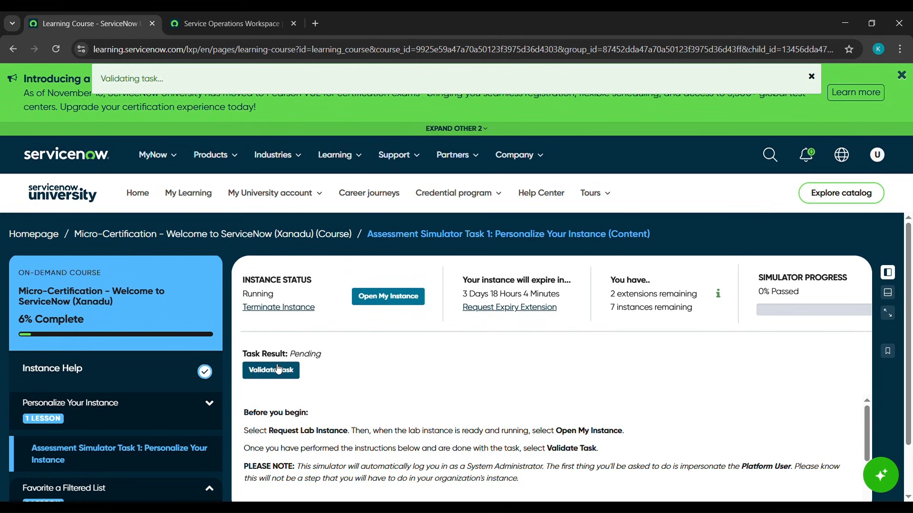